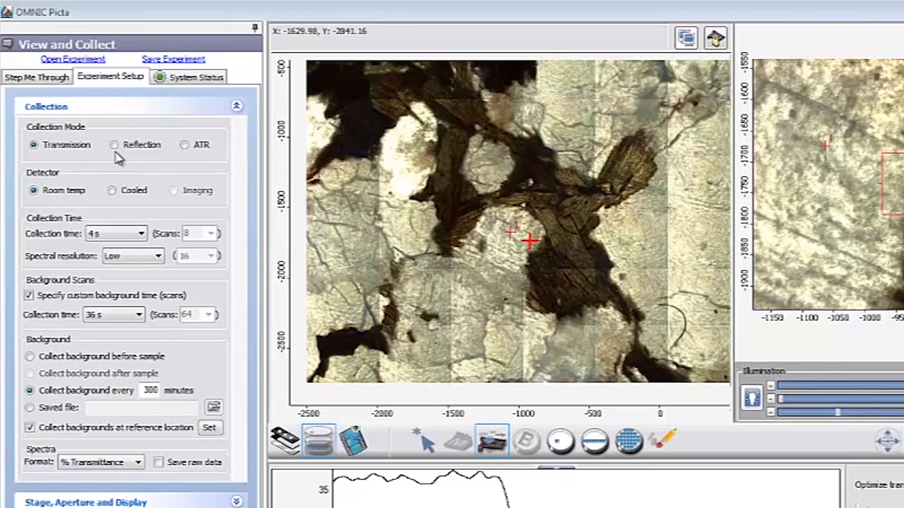
mouse_move(115, 204)
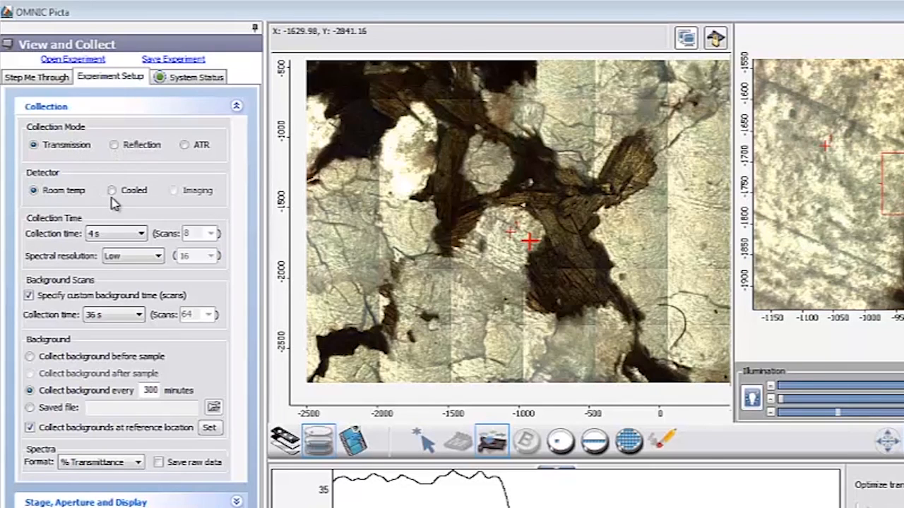
Select the Cooled detector option in the Collection settings
click(112, 191)
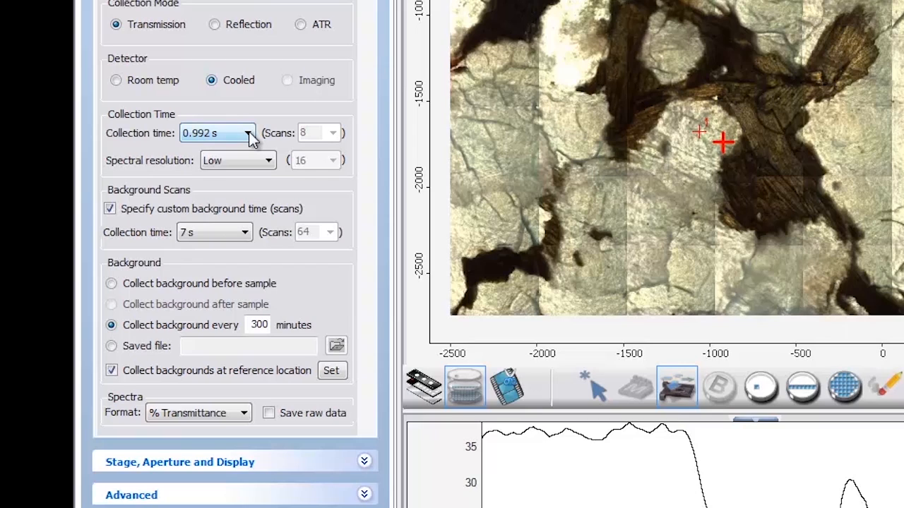
Set sample collection time to 7 s and spectral resolution to Normal
click(267, 132)
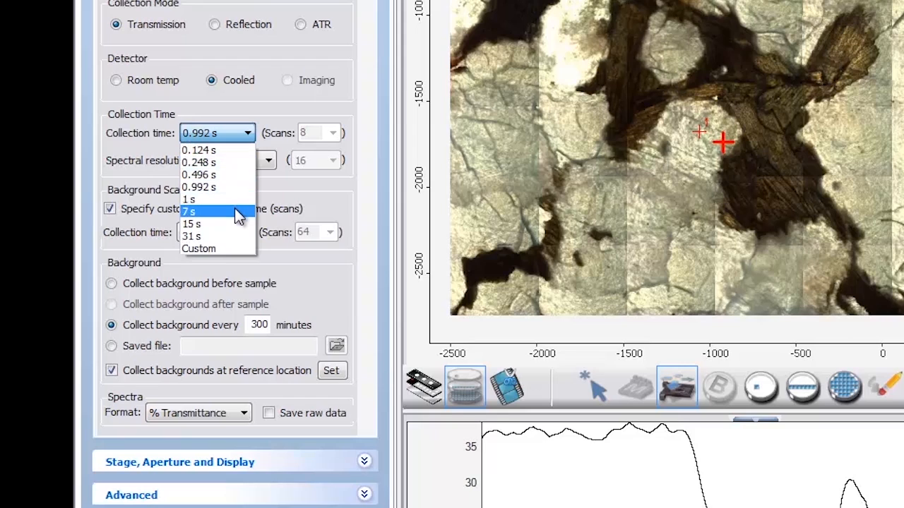
click(190, 211)
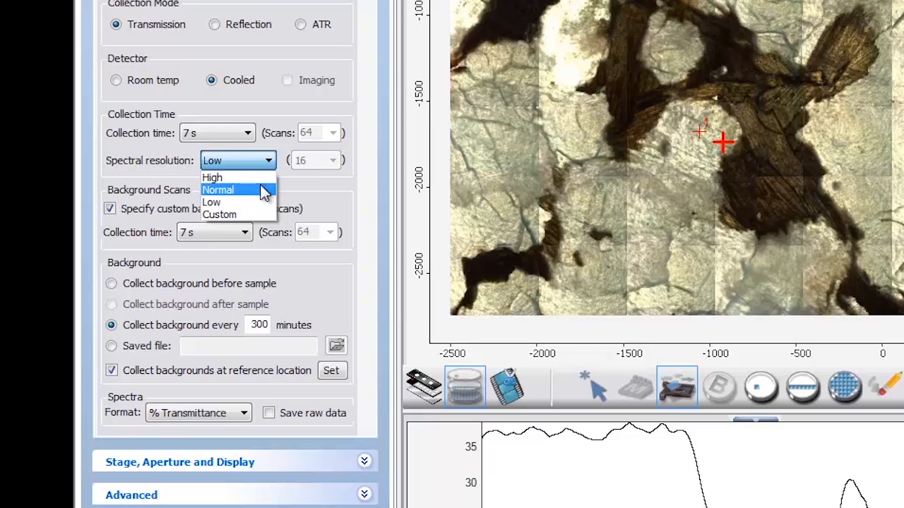
click(218, 189)
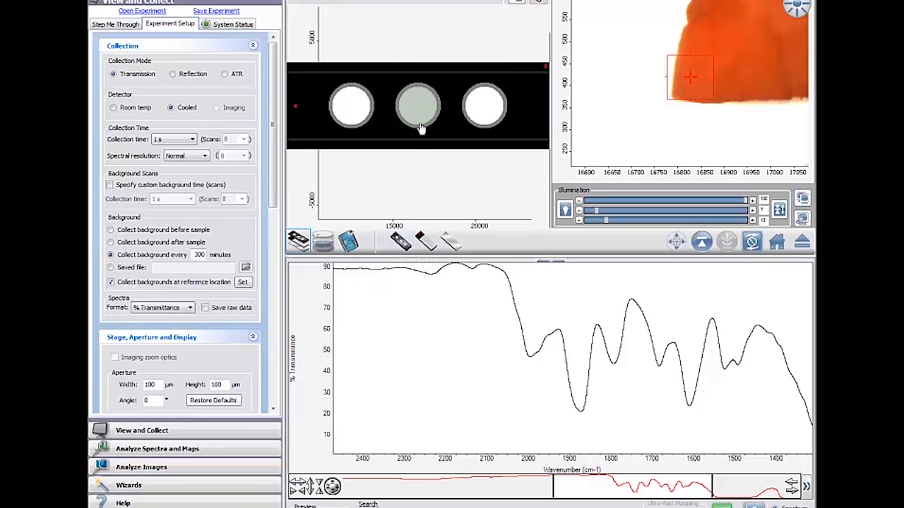
Select the middle slide position in the stage view as the sample
click(418, 106)
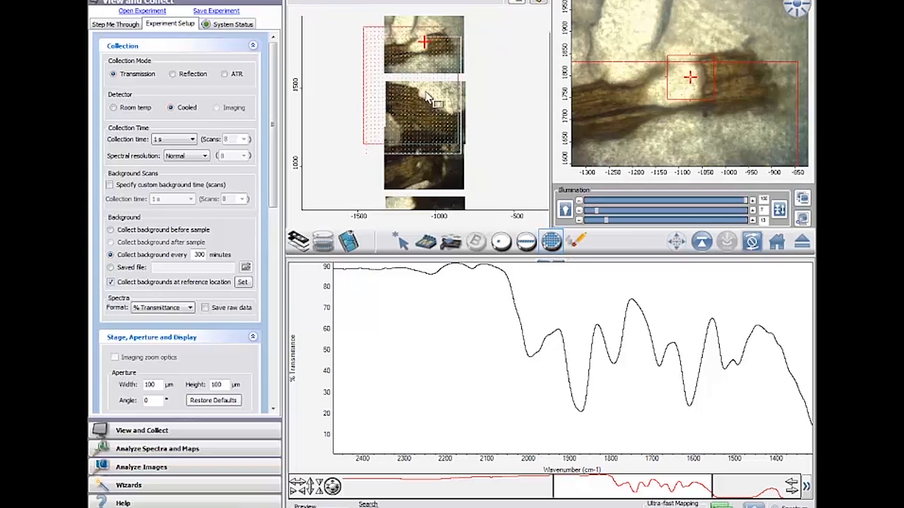
Begin the video mosaic capture of the marked sample region
click(425, 241)
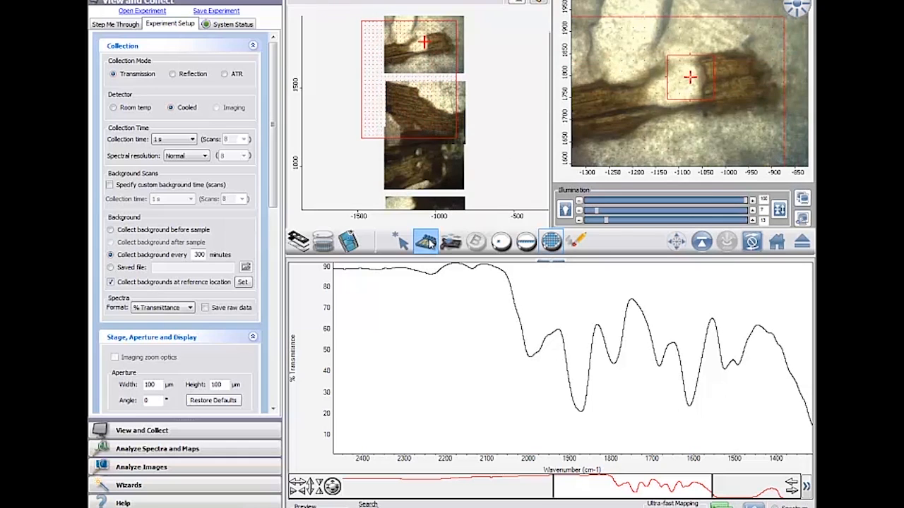
click(425, 241)
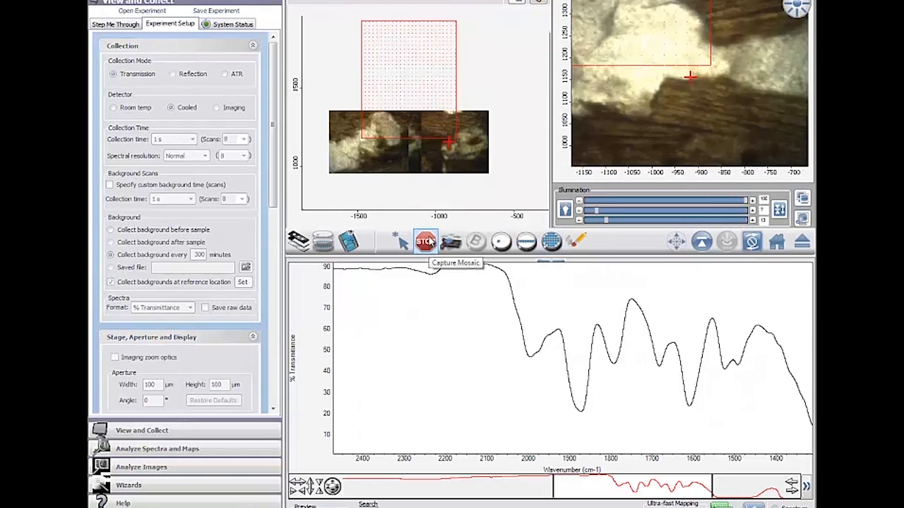